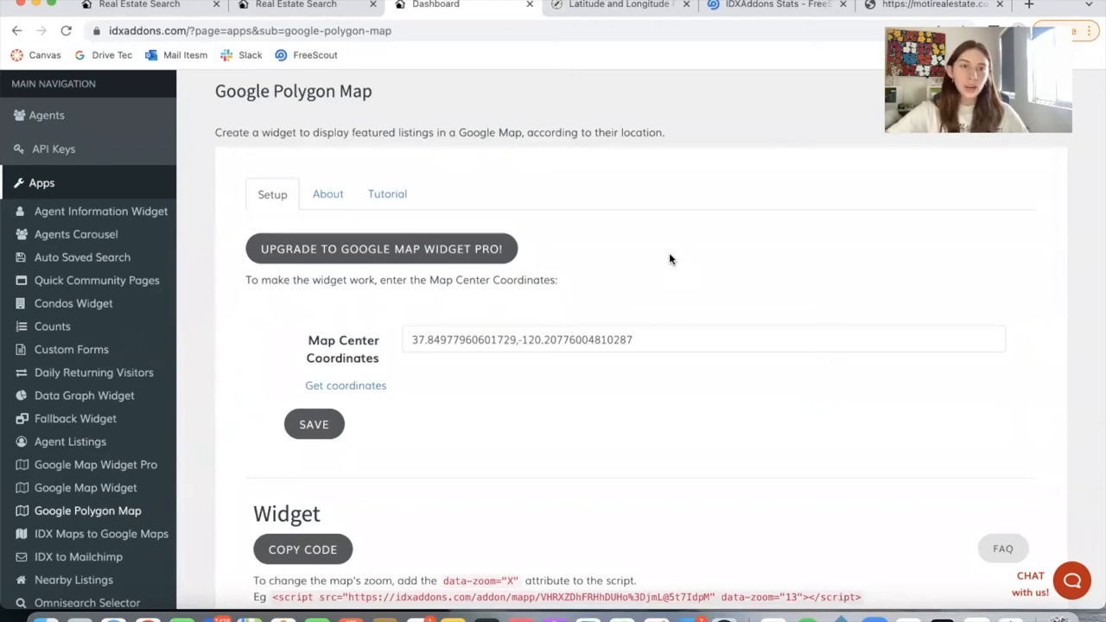
mouse_move(221, 94)
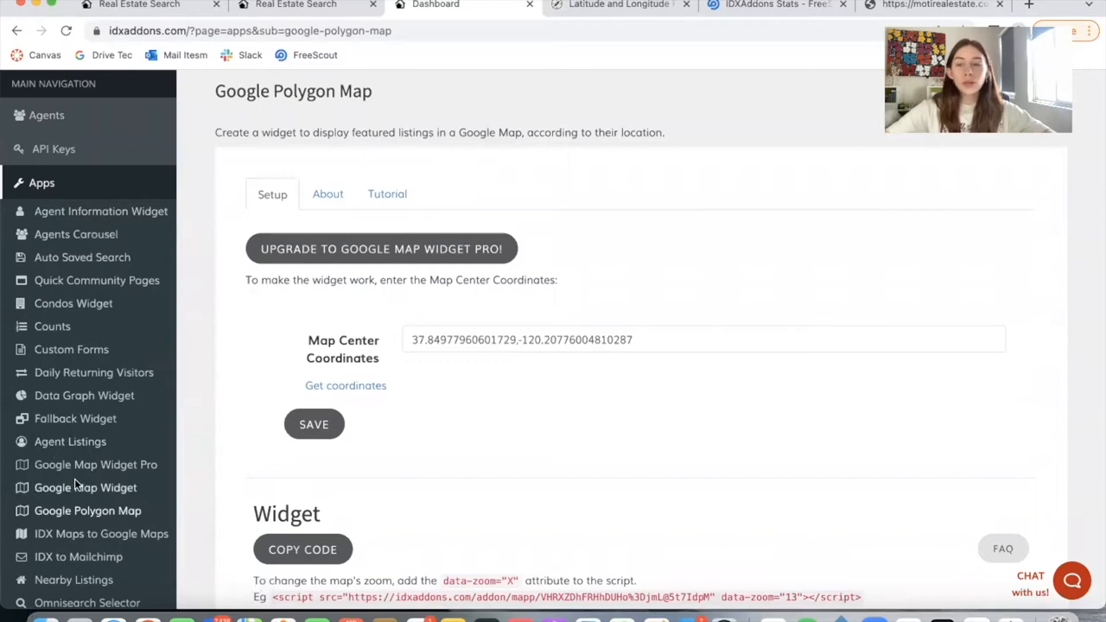
Scroll up on the Google Polygon Map setup page before moving to pmlsales.com
scroll("up", 3)
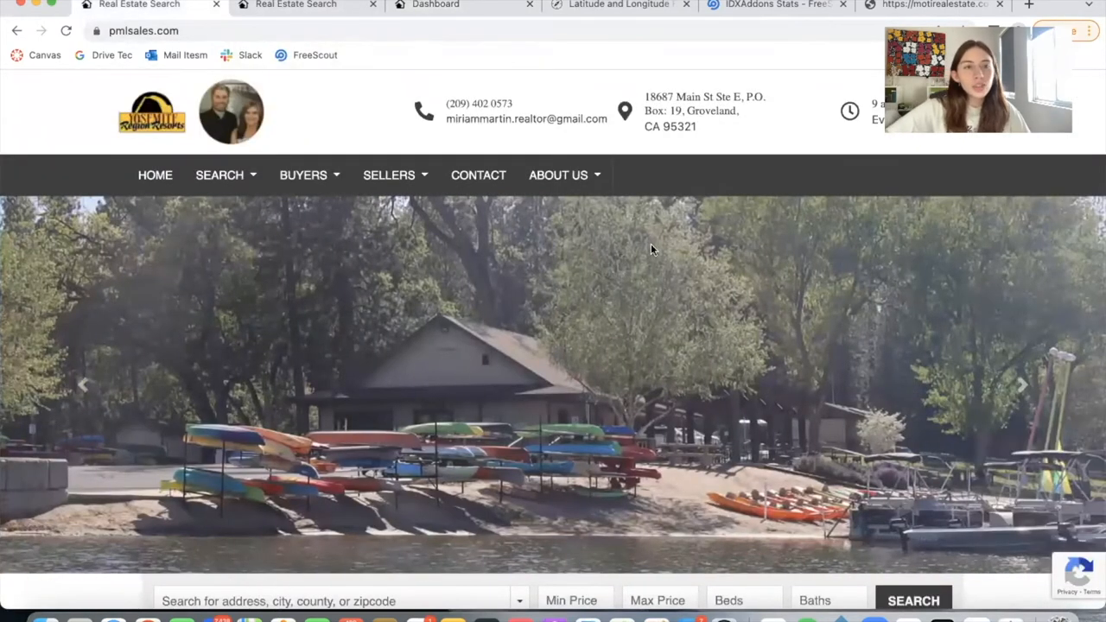
Switch to the pmlsales.com Newest Listings tab and browse the property cards beside the map
left_click(143, 30)
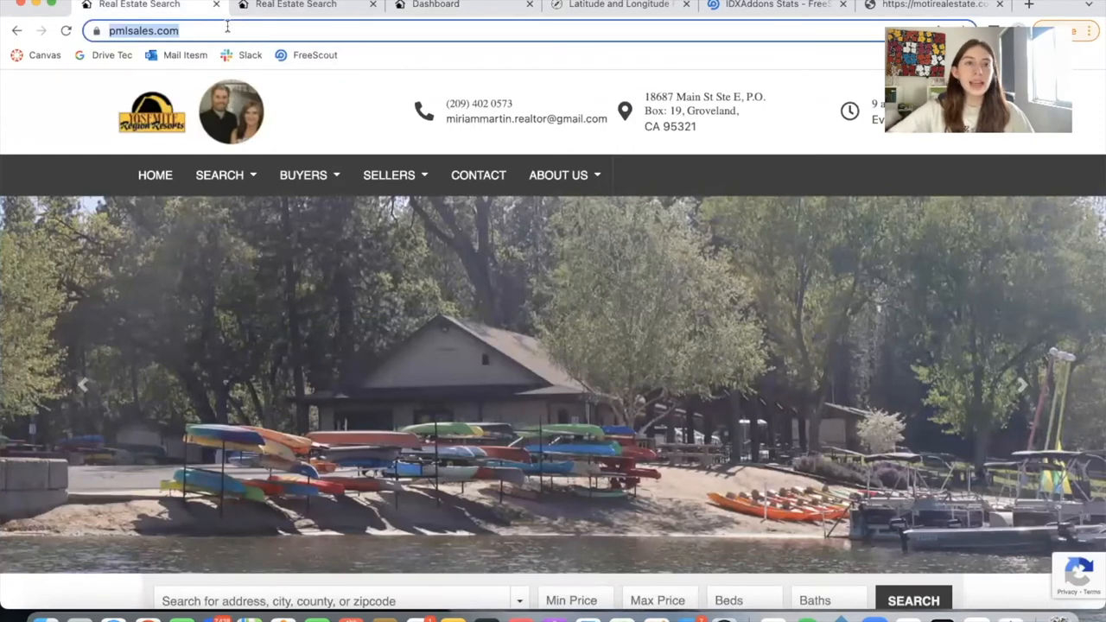
scroll("down", 3)
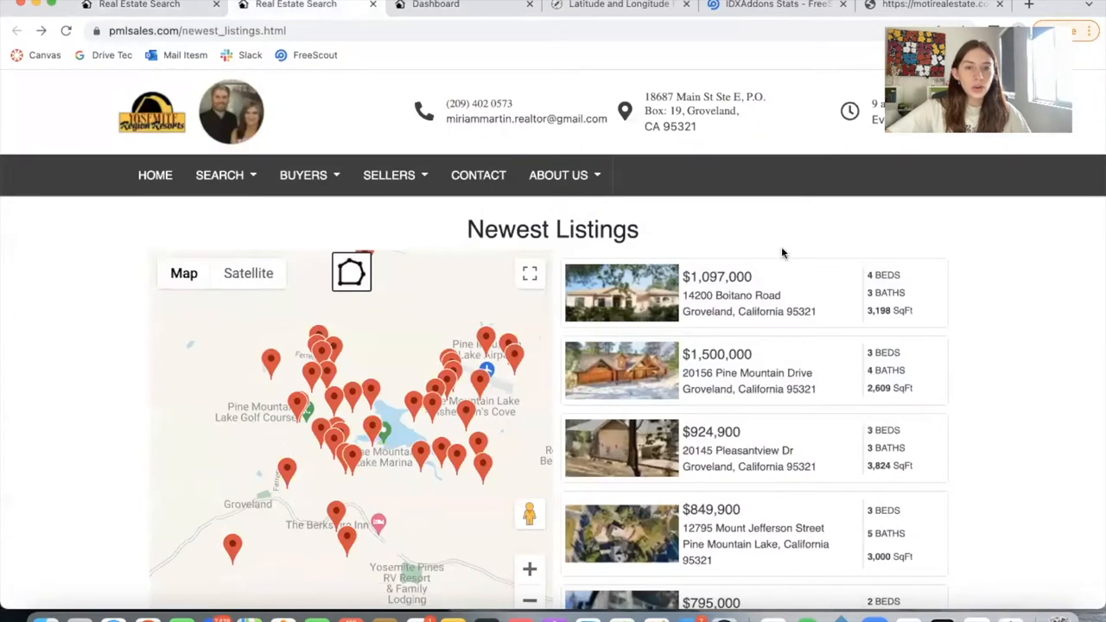
scroll("down", 3)
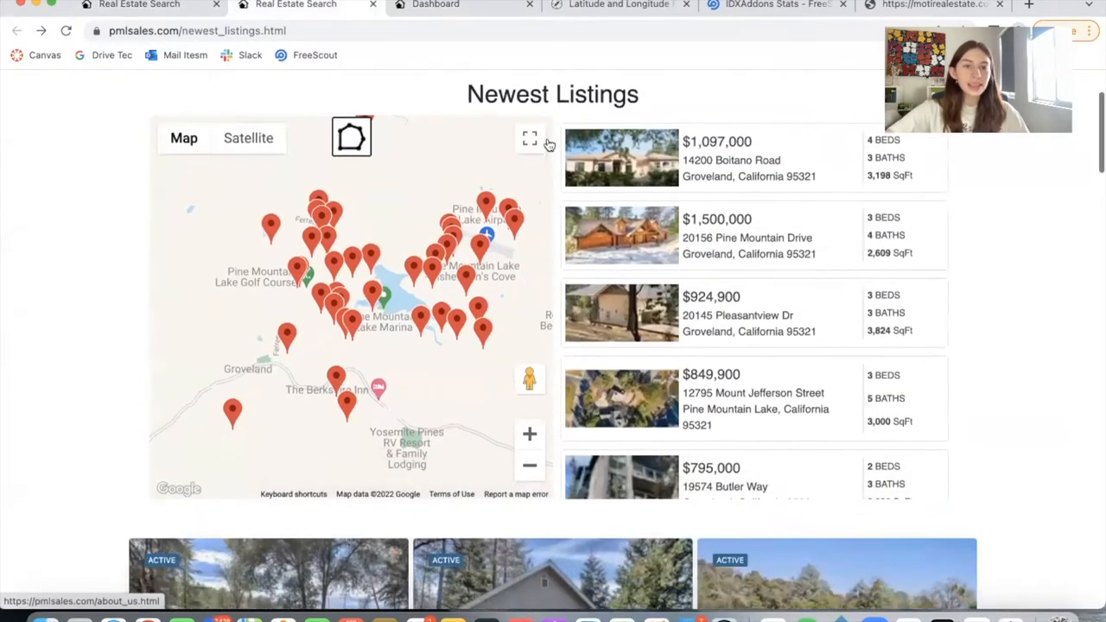
scroll("down", 3)
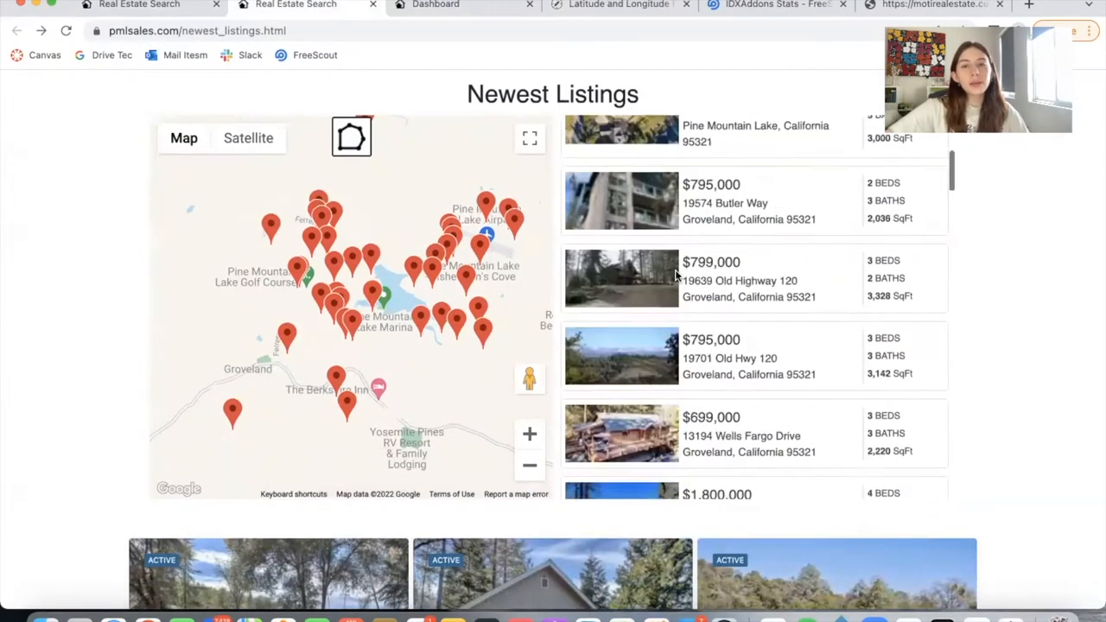
scroll("up", 3)
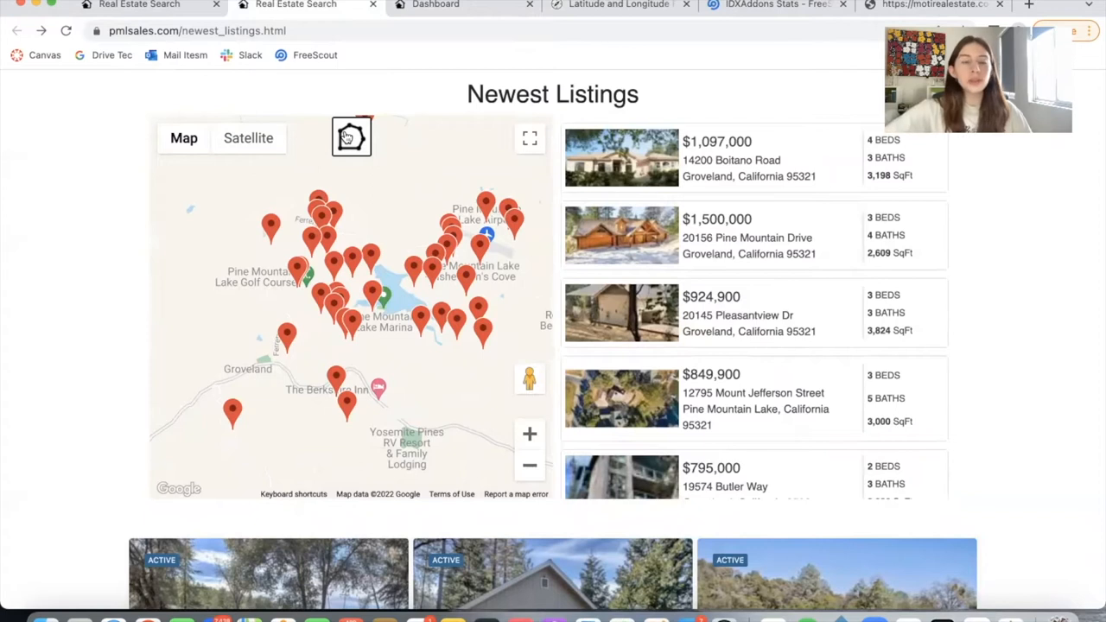
Draw a polygon around Pine Mountain Lake and scroll the filtered listing cards
left_click(350, 137)
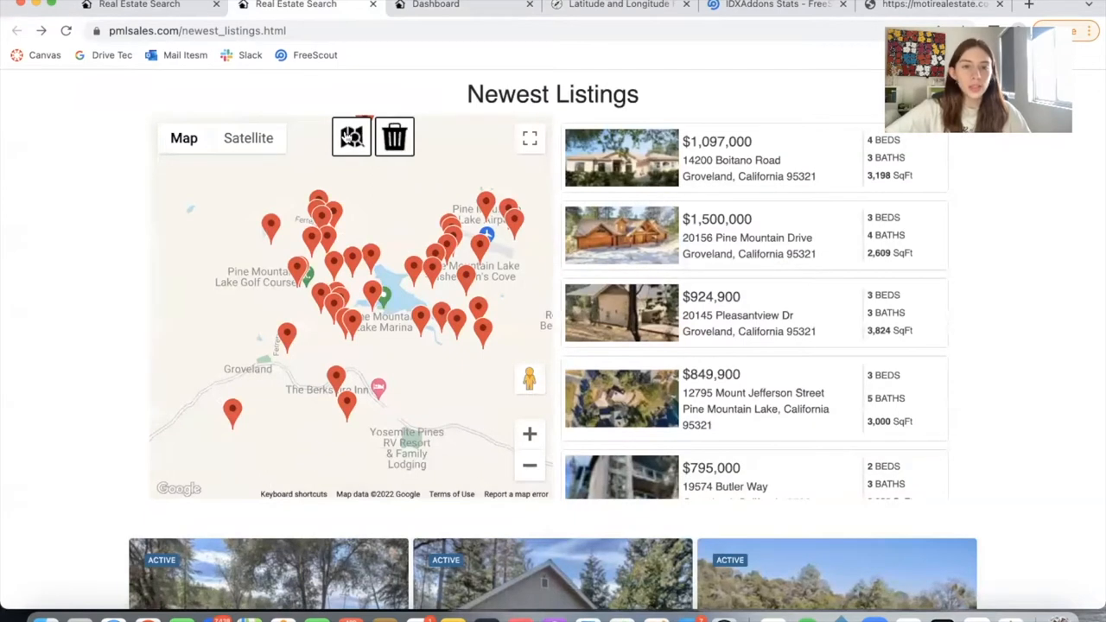
mouse_move(406, 263)
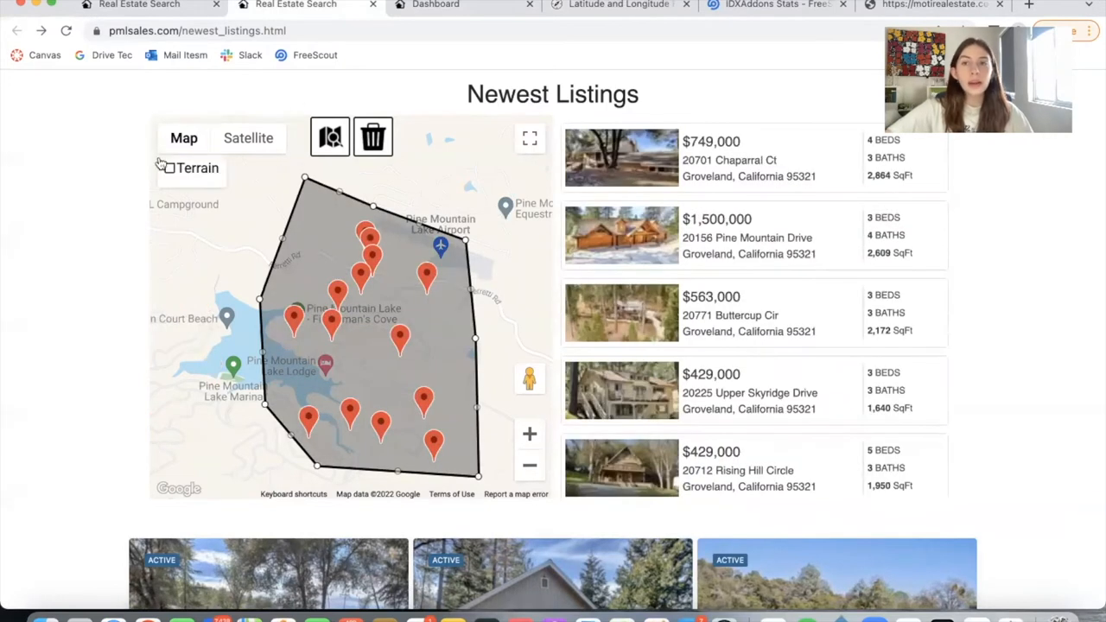
scroll("down", 3)
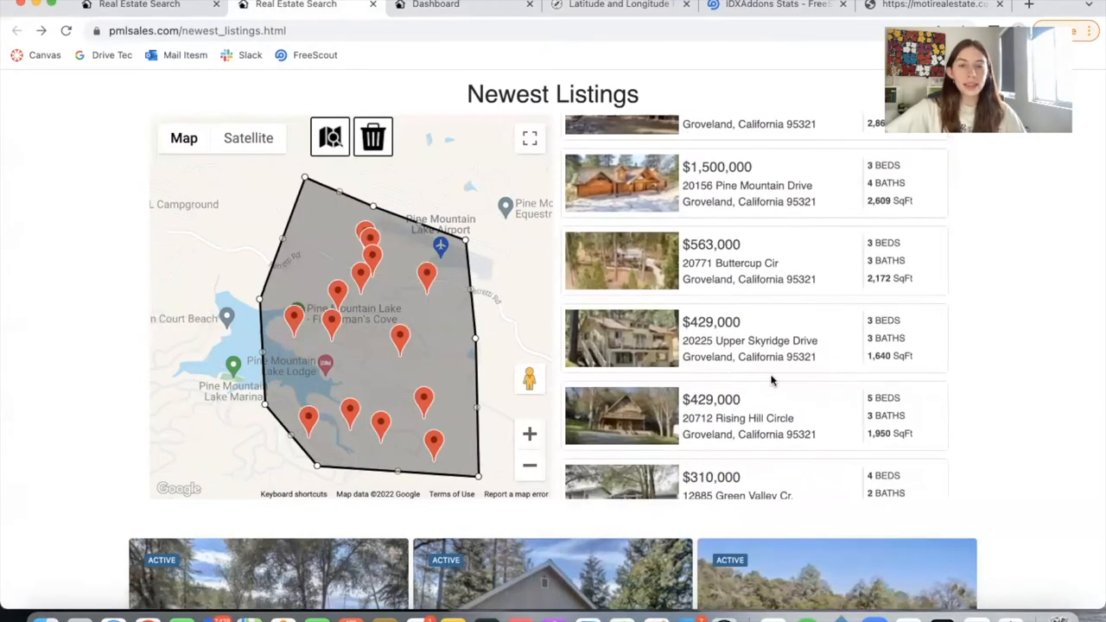
scroll("up", 3)
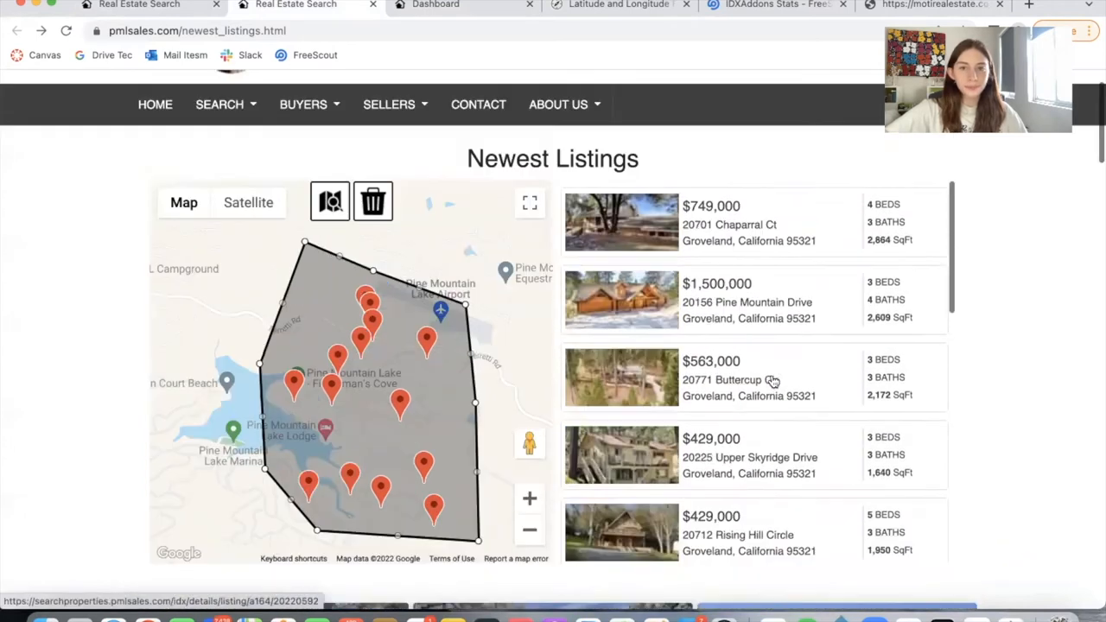
left_click(932, 5)
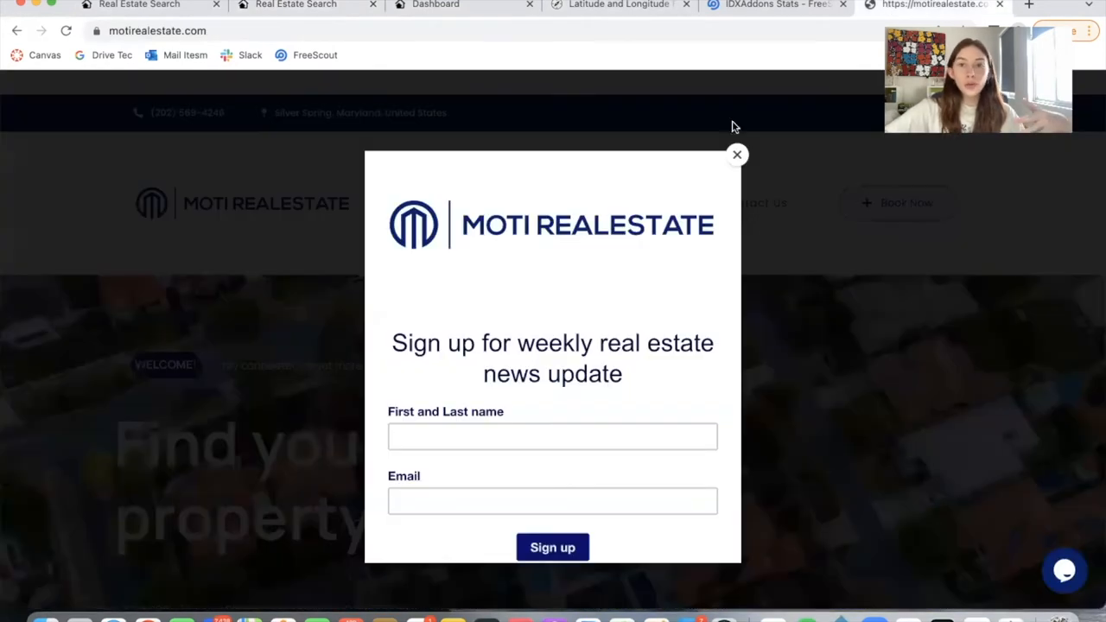
left_click(736, 155)
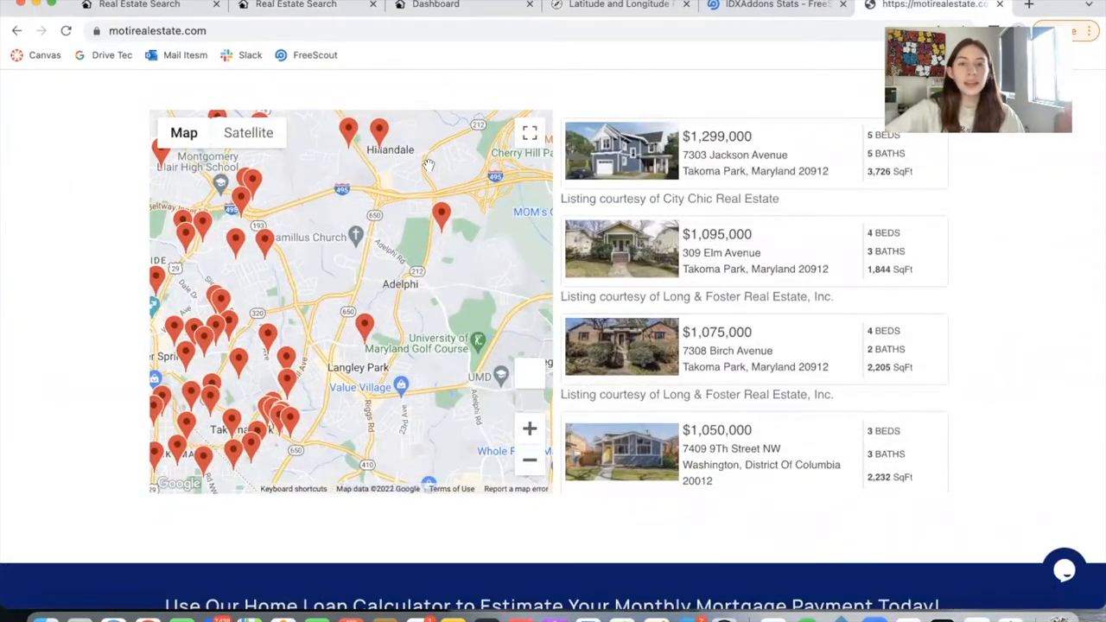
scroll("down", 3)
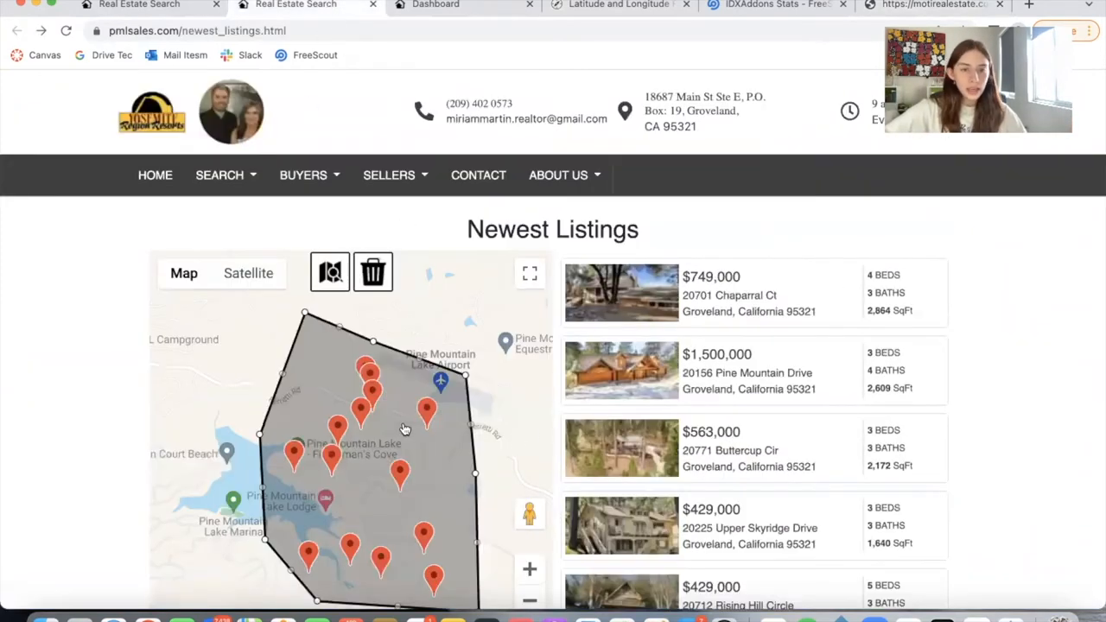
Scroll down the lake-filtered Newest Listings page
scroll("down", 3)
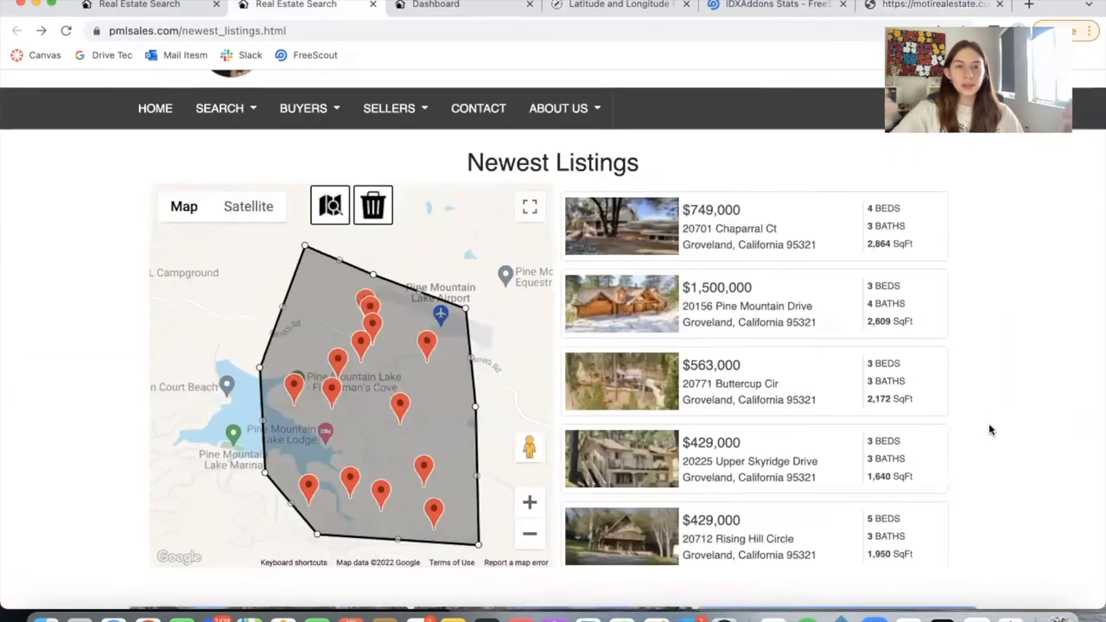
mouse_move(711, 426)
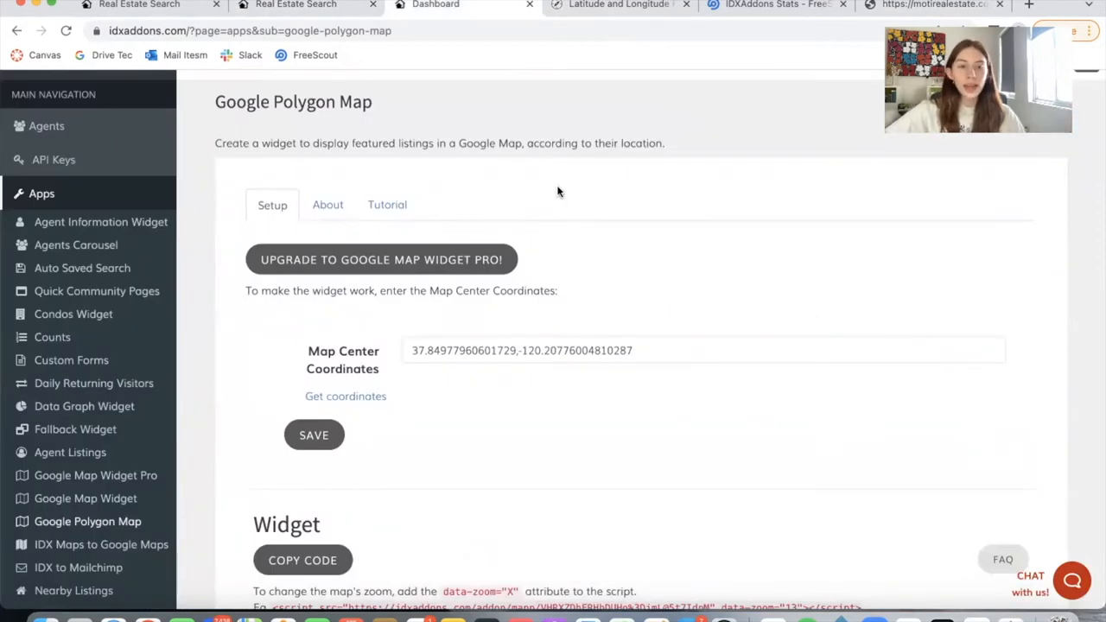
Glance at the LatLong.net coordinate finder, then return to the Google Polygon Map setup tab
scroll("down", 3)
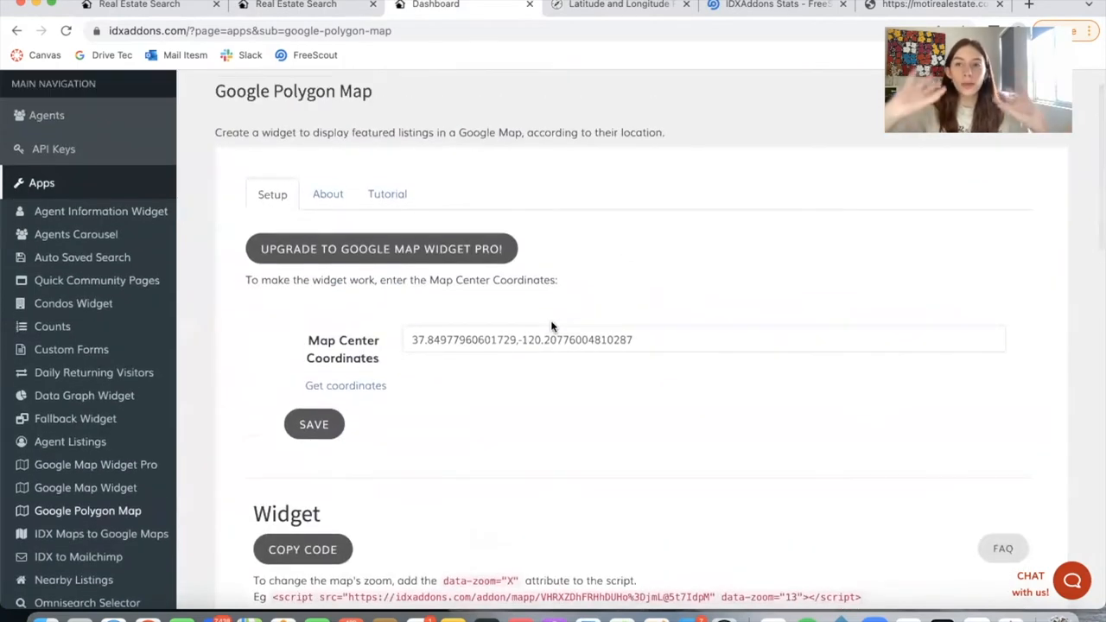
left_click(619, 5)
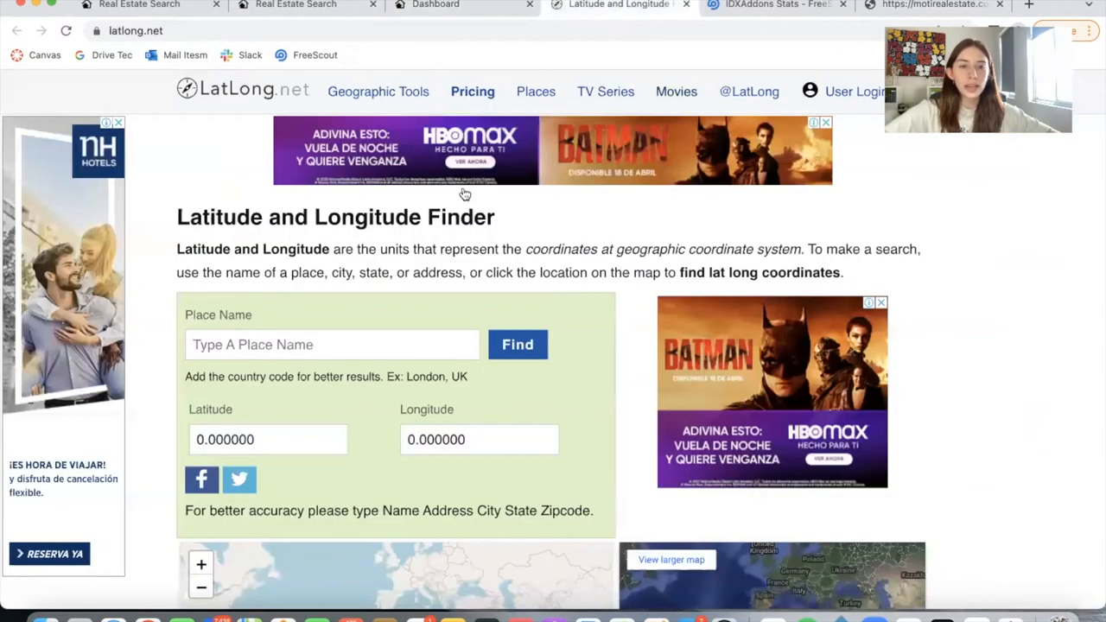
left_click(435, 6)
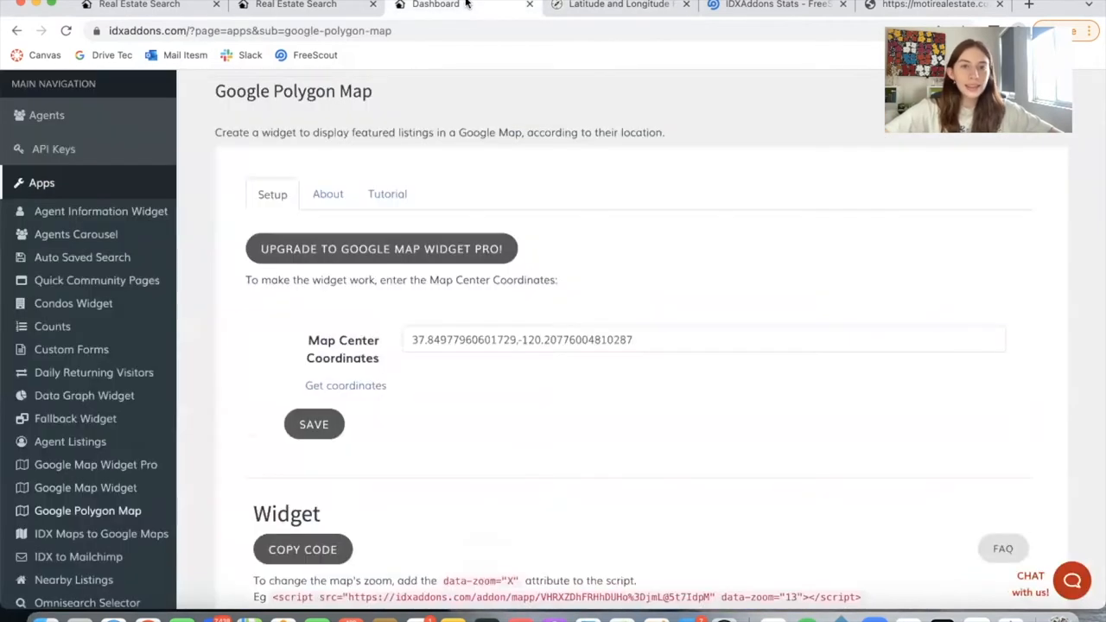
mouse_move(685, 326)
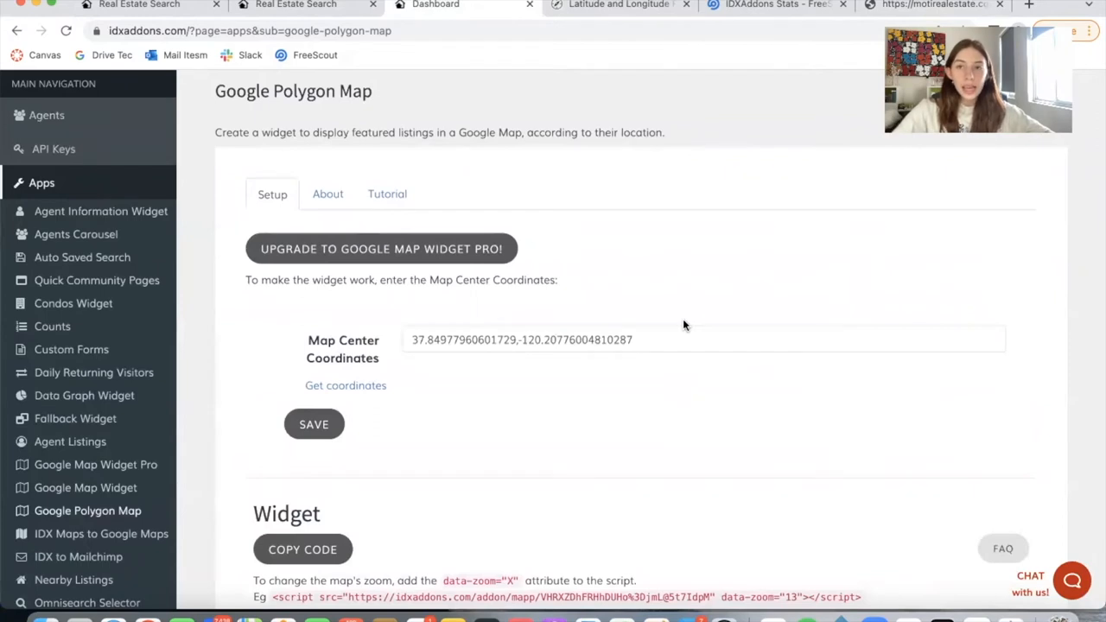
Scroll down to Styles: Snazzy Maps and browse the alternative map style thumbnails
scroll("down", 3)
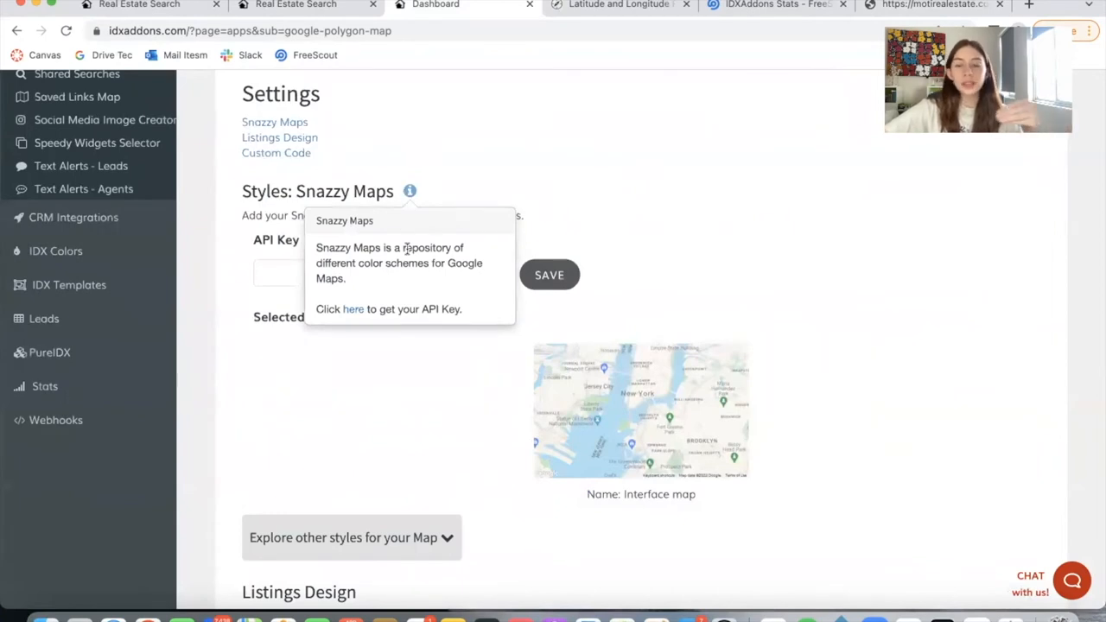
mouse_move(450, 178)
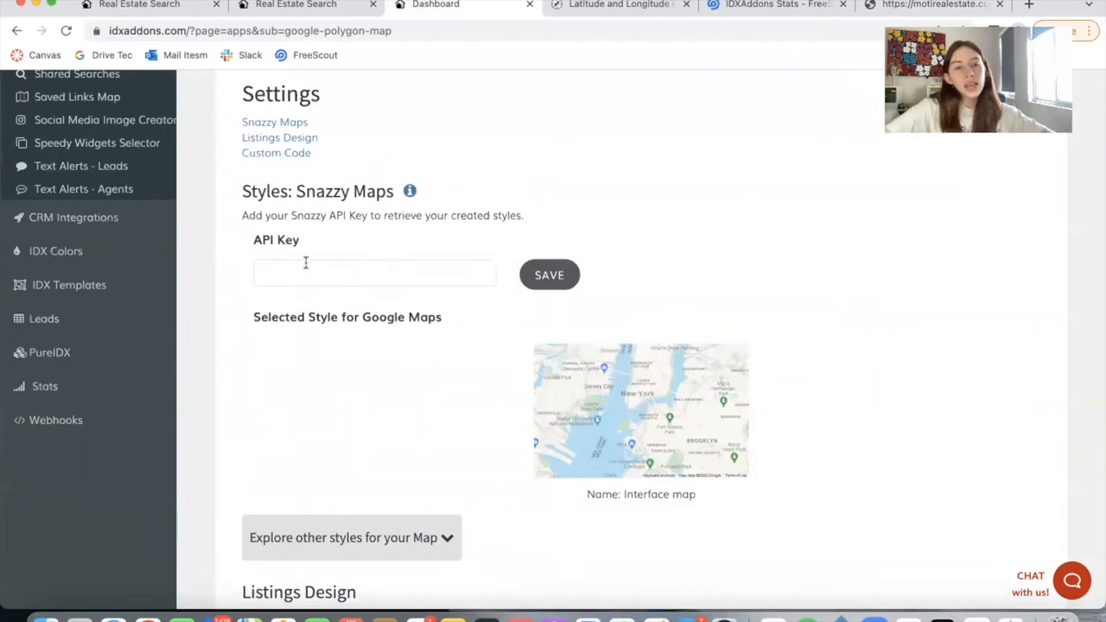
mouse_move(413, 305)
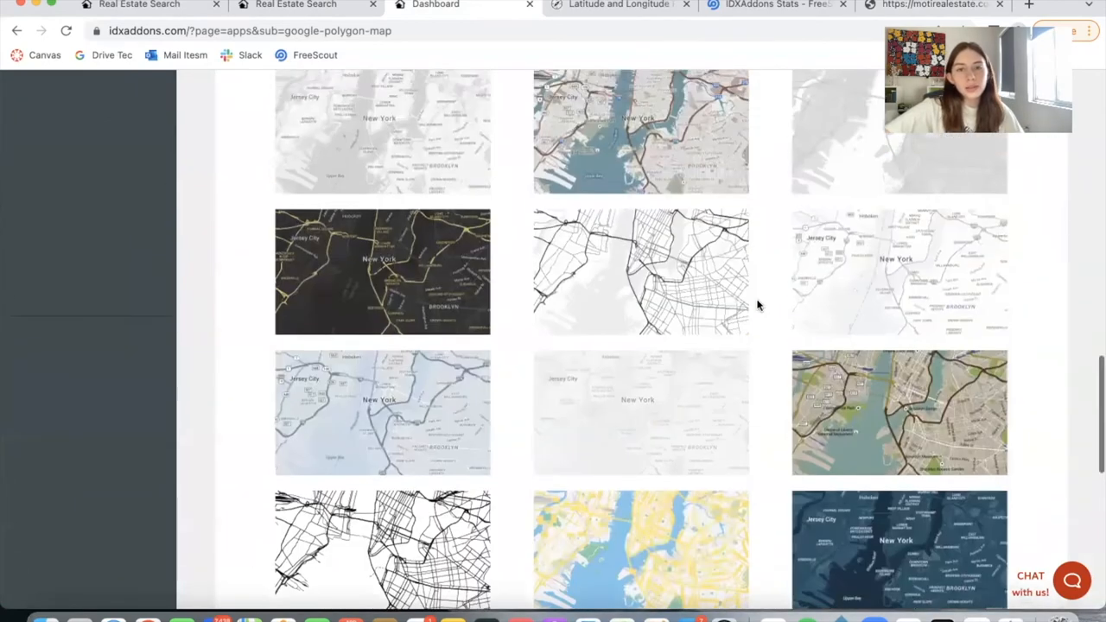
scroll("down", 3)
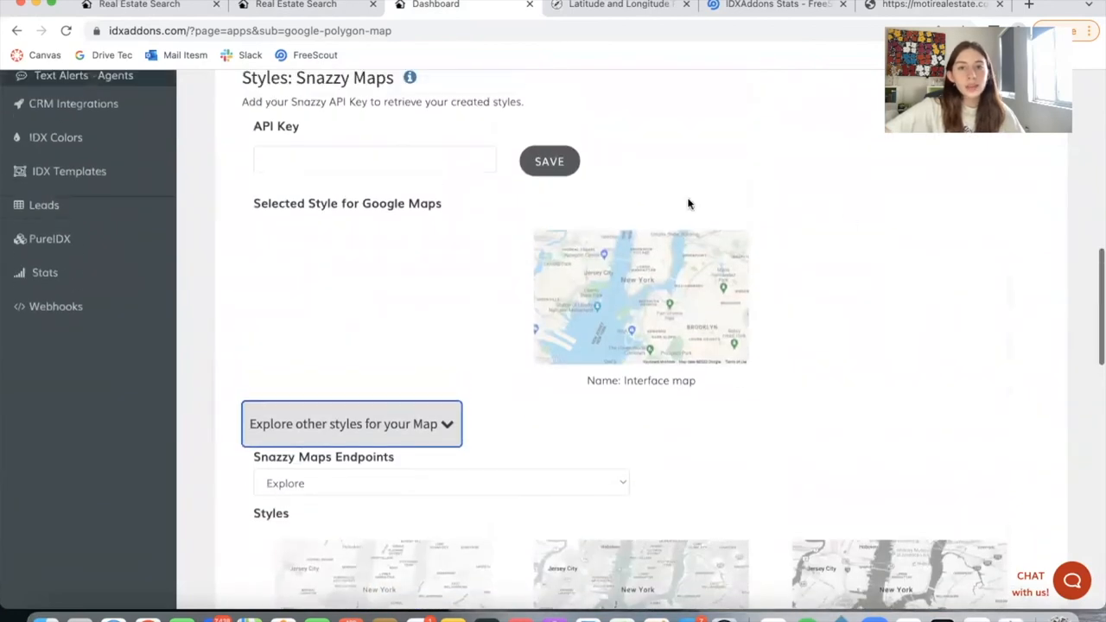
scroll("down", 3)
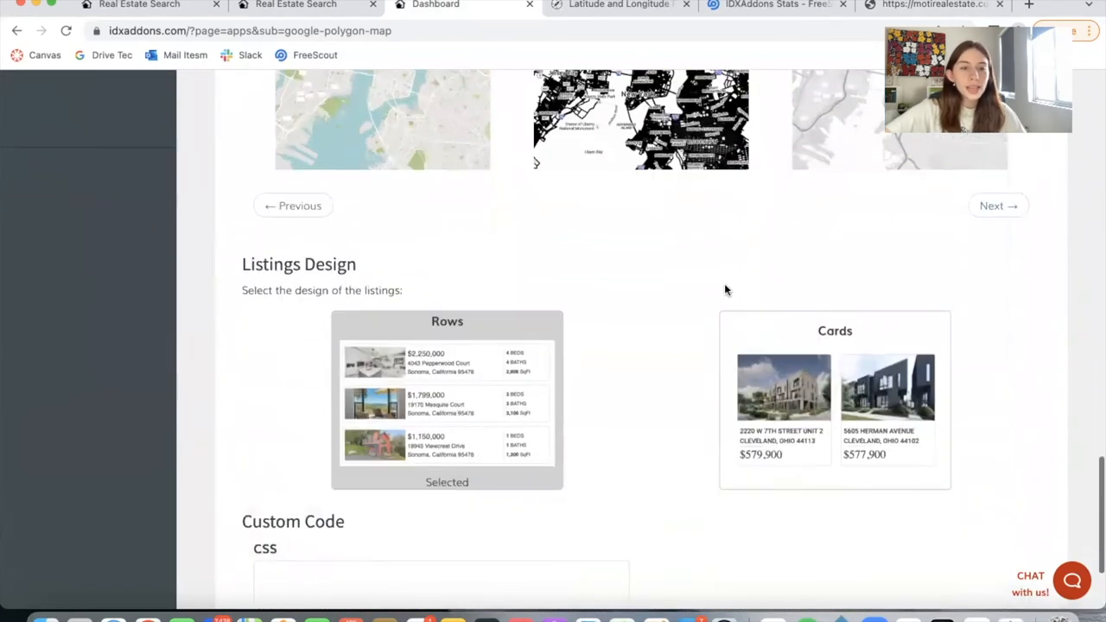
scroll("down", 3)
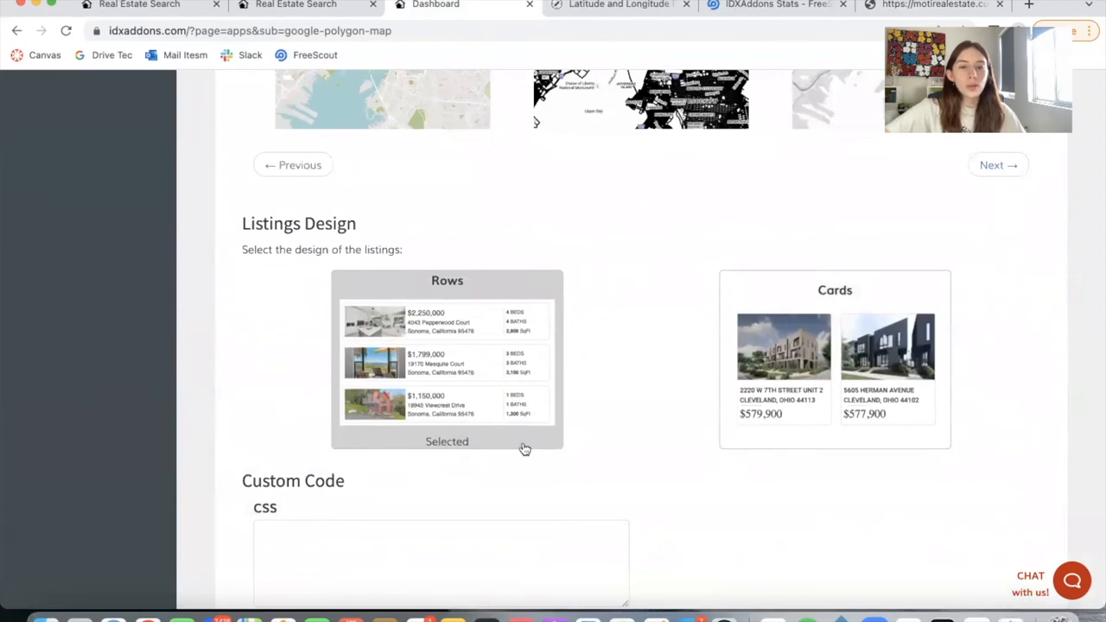
mouse_move(773, 368)
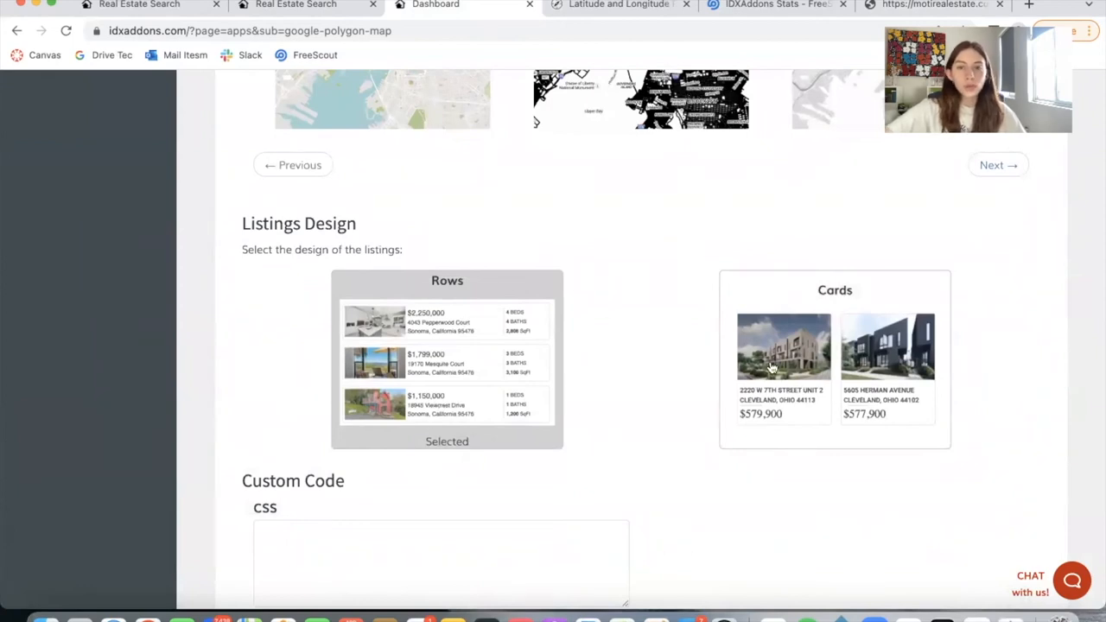
left_click(295, 5)
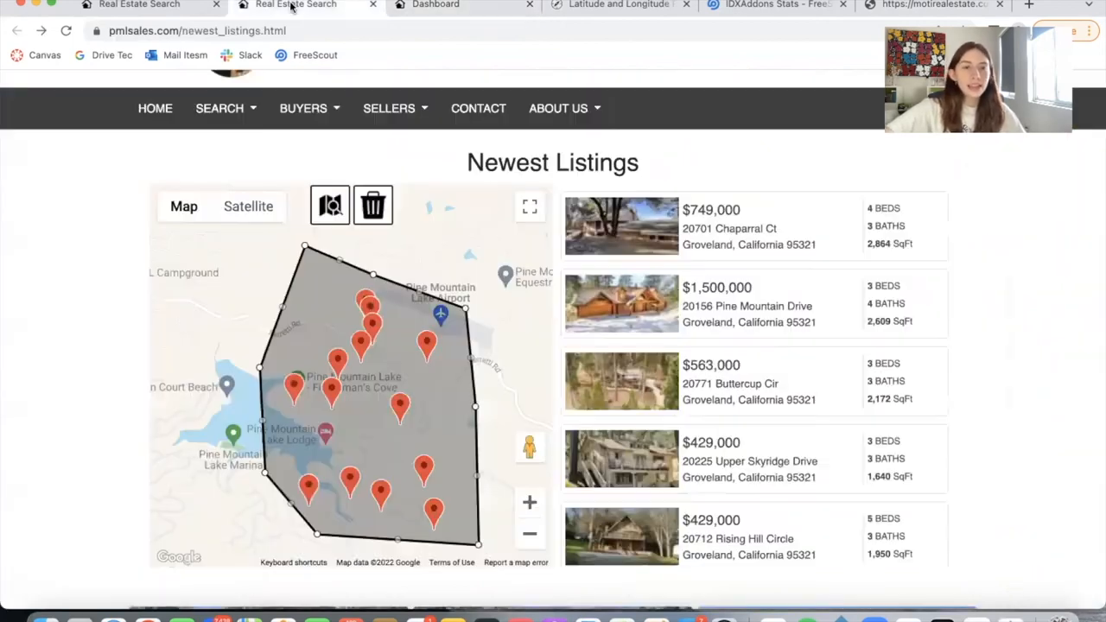
left_click(295, 5)
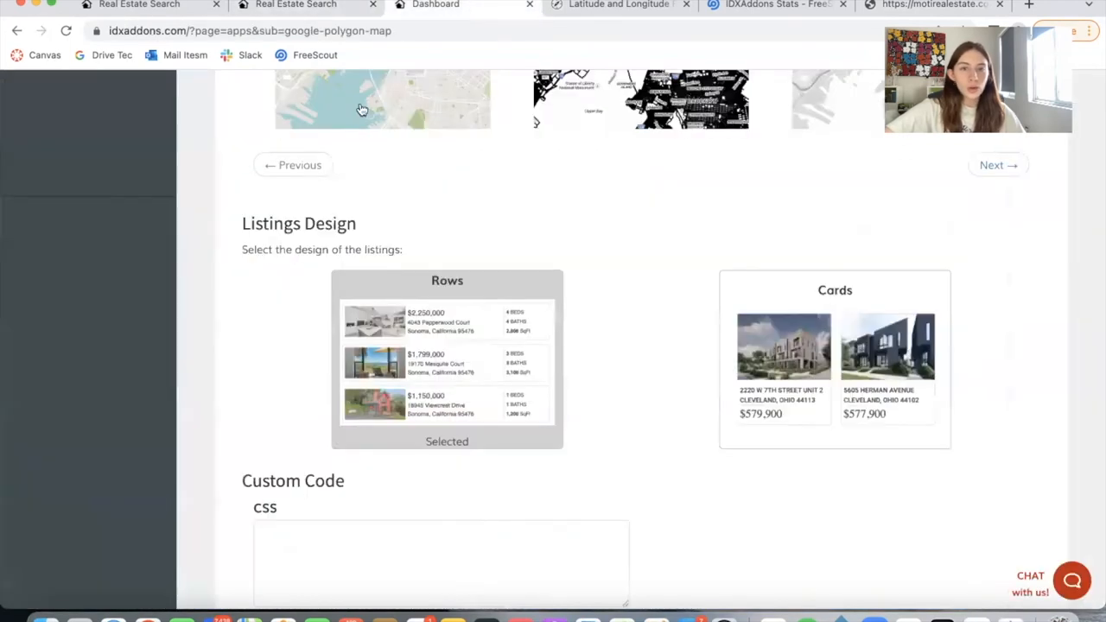
scroll("down", 3)
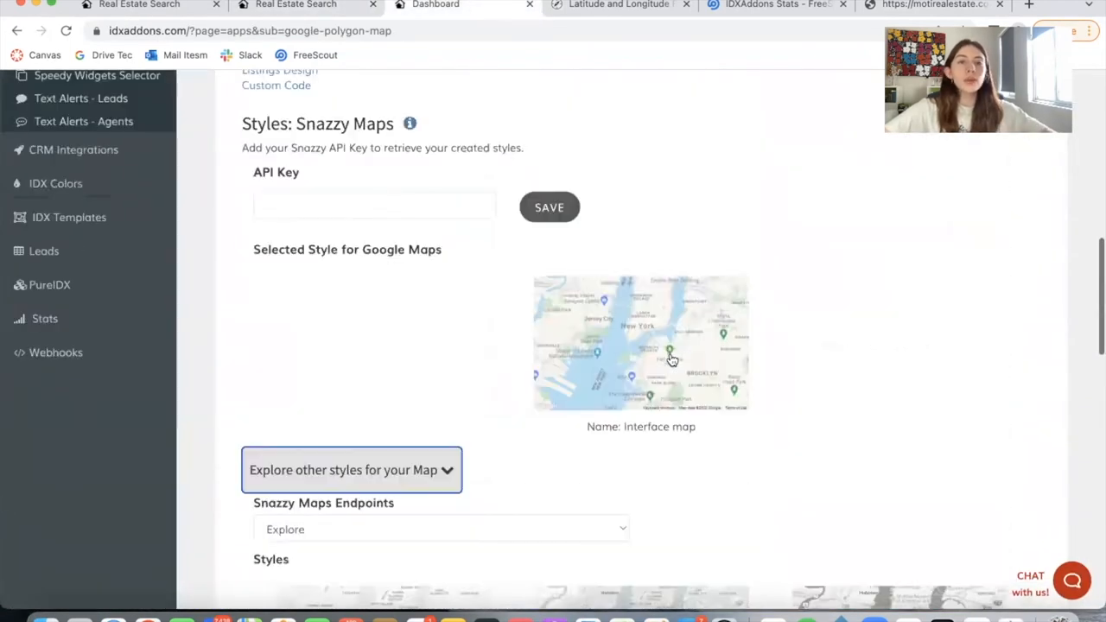
scroll("up", 3)
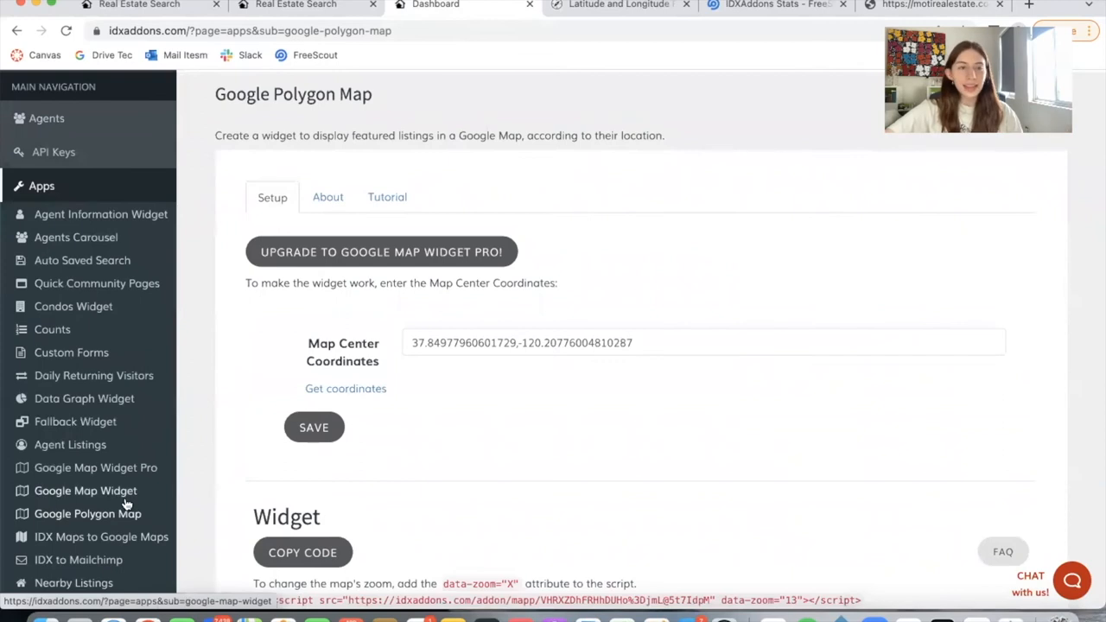
Open Apps from the sidebar and scroll the addon cards down to the Condos Widget
left_click(41, 185)
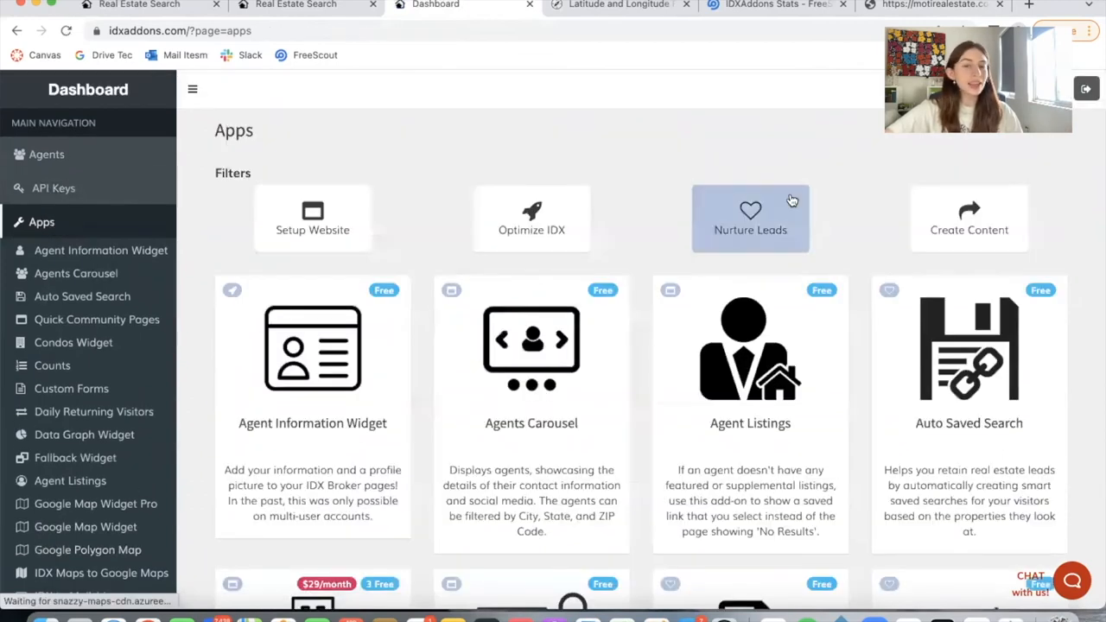
mouse_move(698, 144)
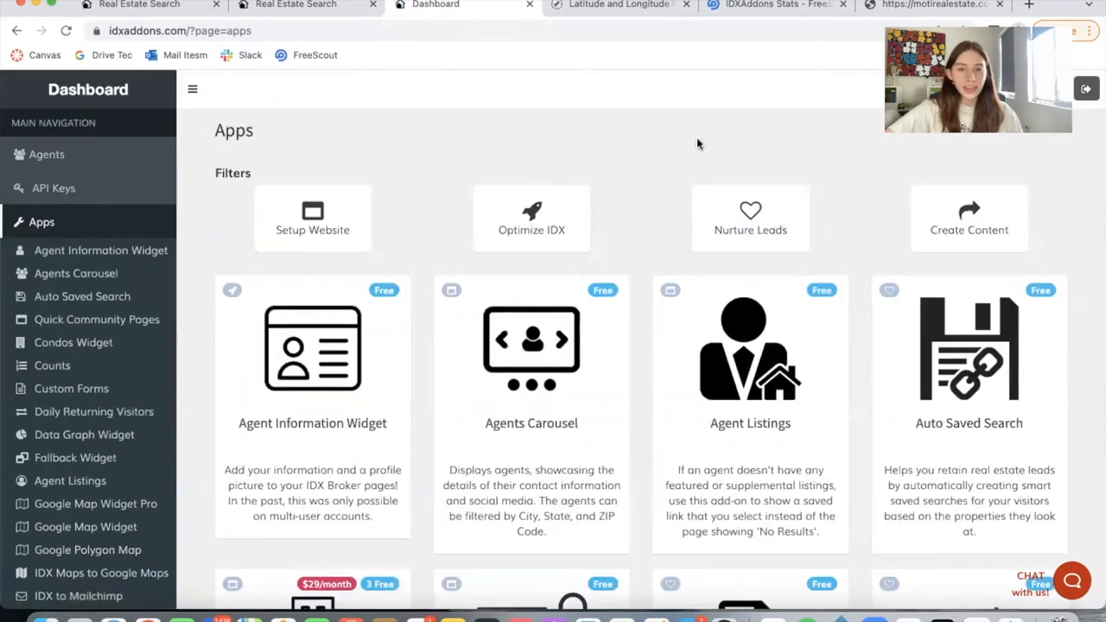
mouse_move(1045, 176)
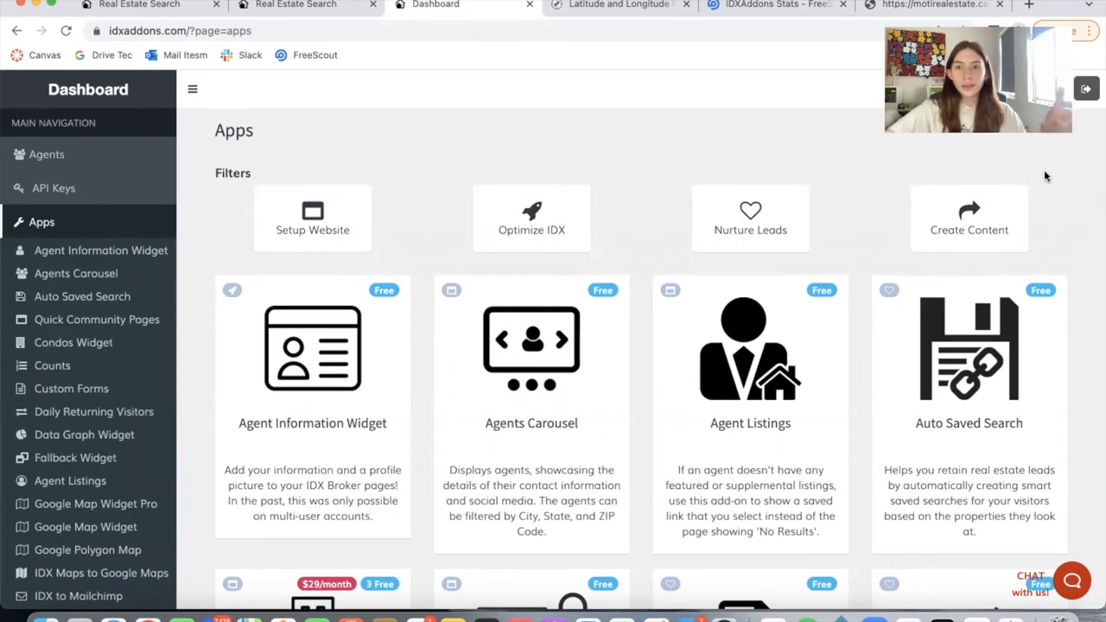
scroll("down", 3)
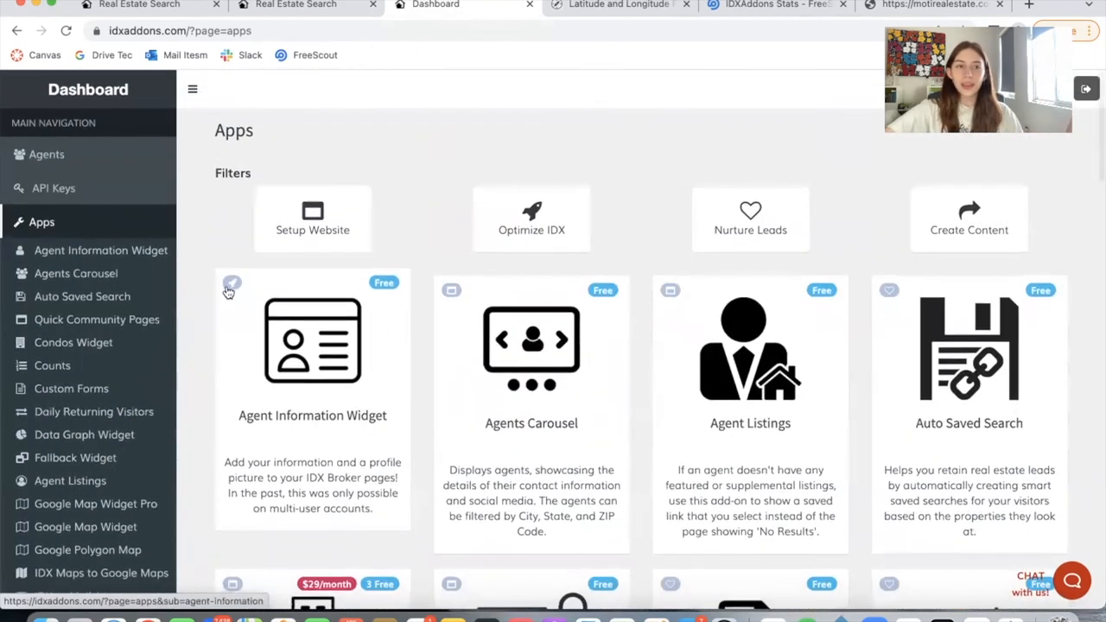
scroll("down", 3)
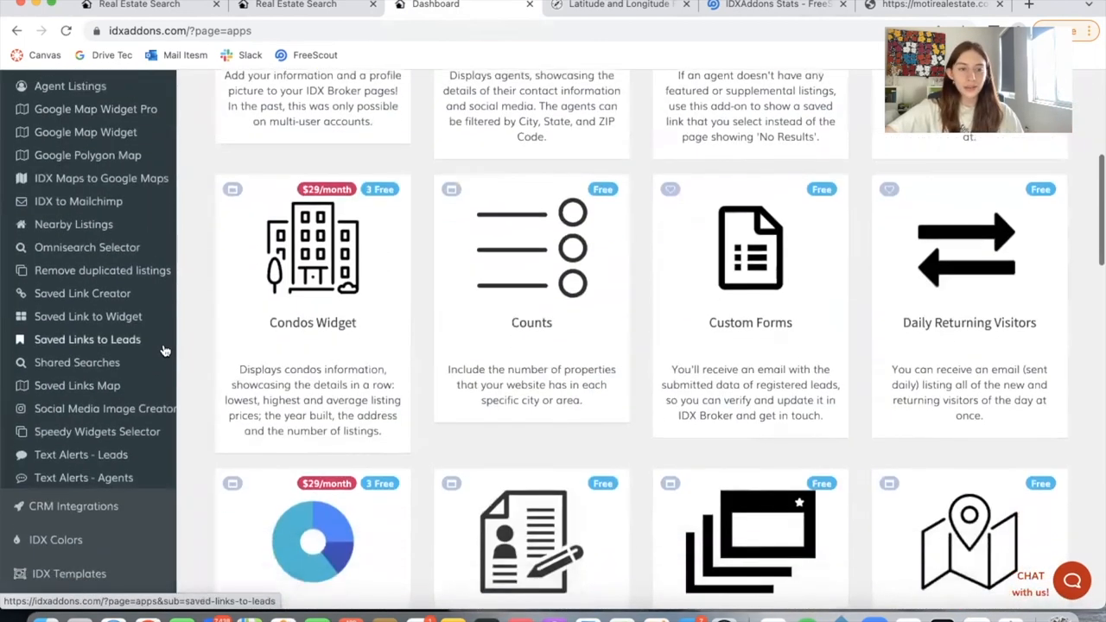